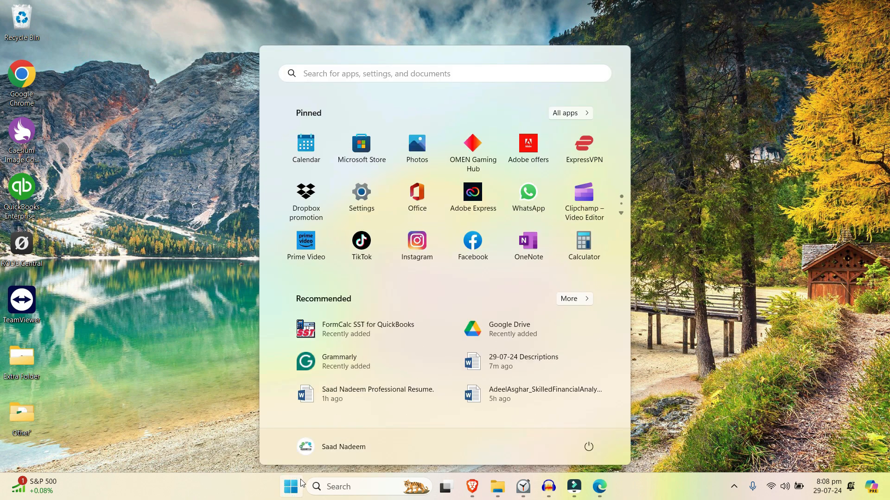
# Open Control Panel from Start search, view by Large icons, and open Credential Manager
pyautogui.write('contr')
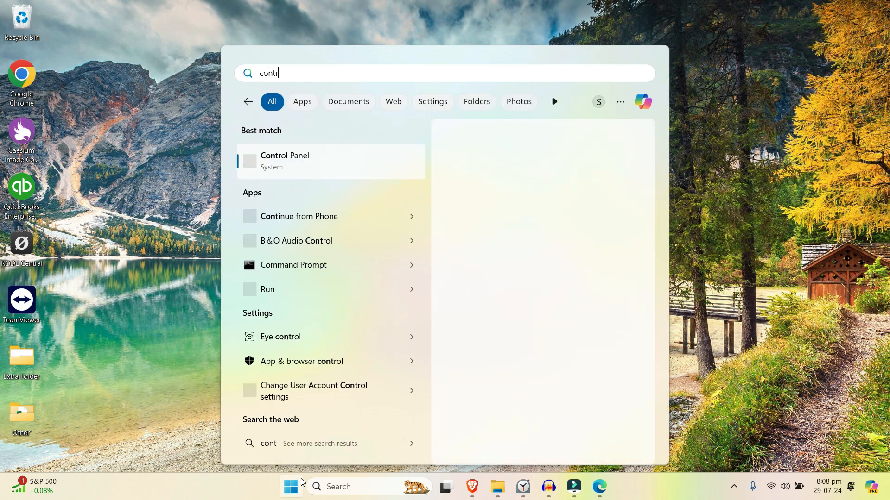
pyautogui.click(284, 161)
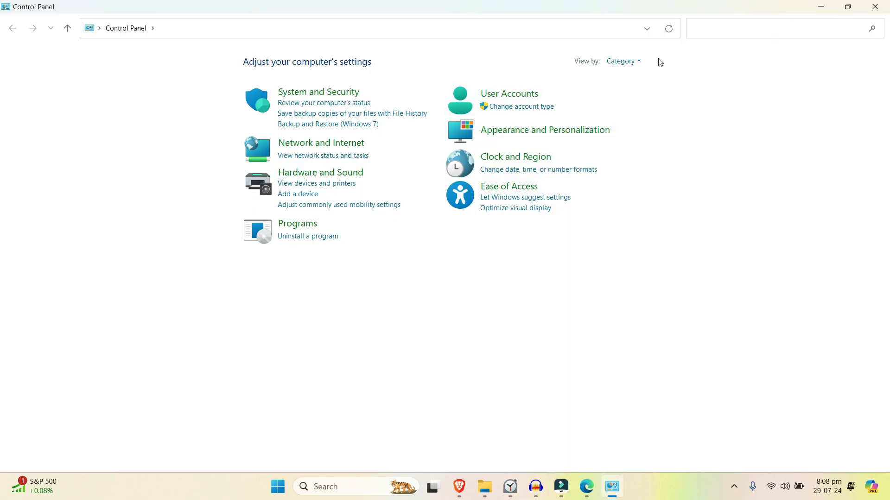
pyautogui.click(621, 61)
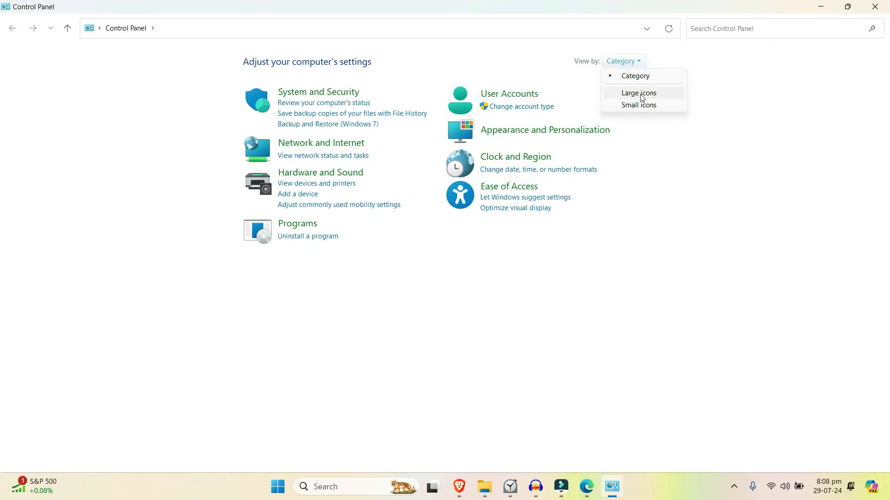
pyautogui.click(638, 93)
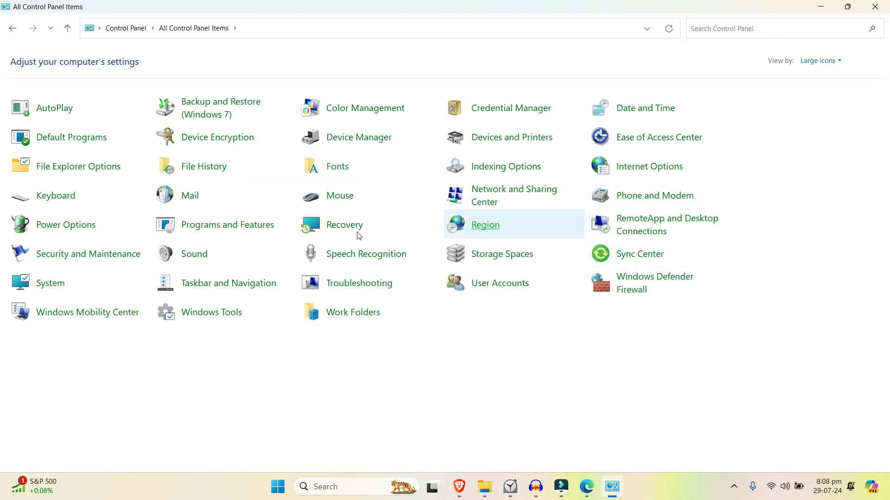
pyautogui.moveTo(284, 404)
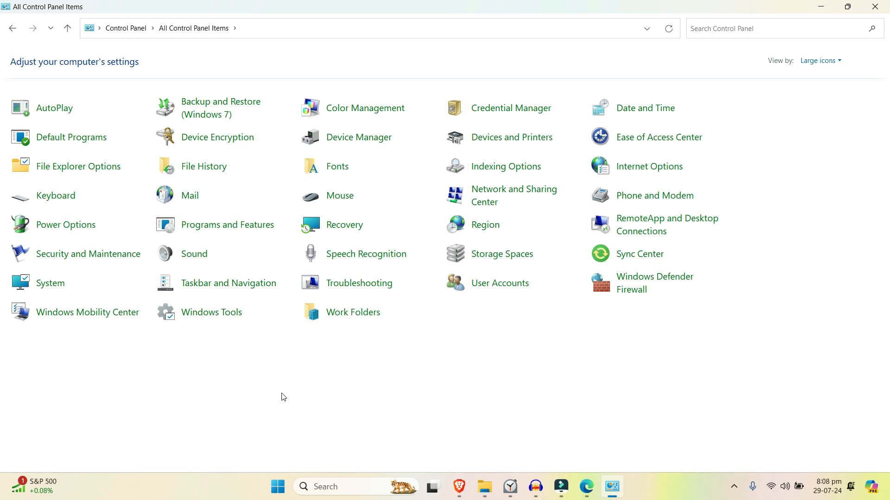
pyautogui.click(511, 107)
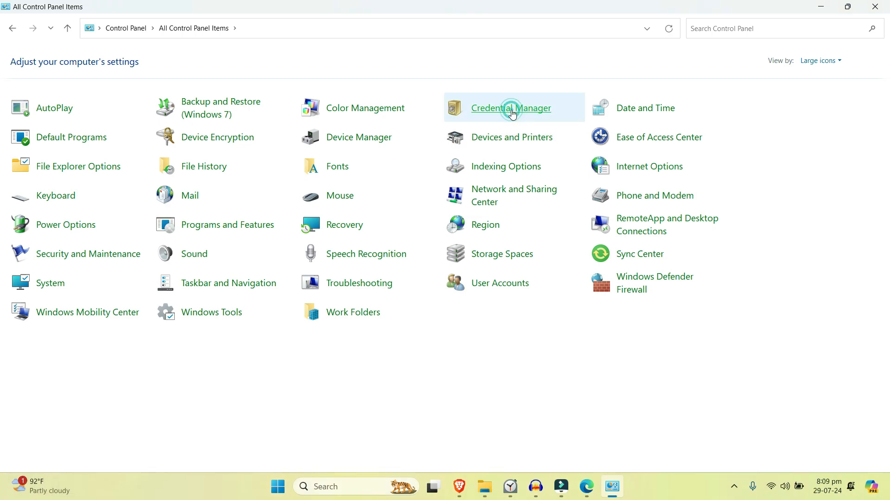
# Remove the DESKTOP-8DPE667 credential from Windows Credentials
pyautogui.click(510, 108)
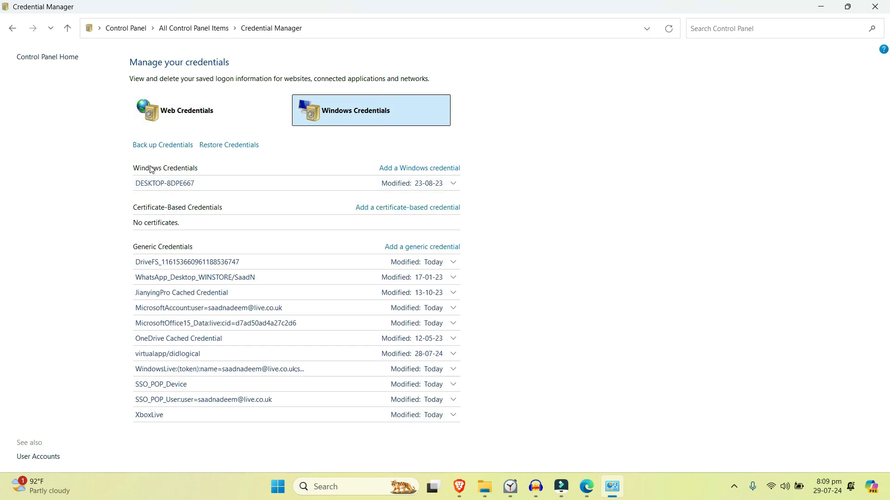
pyautogui.moveTo(210, 191)
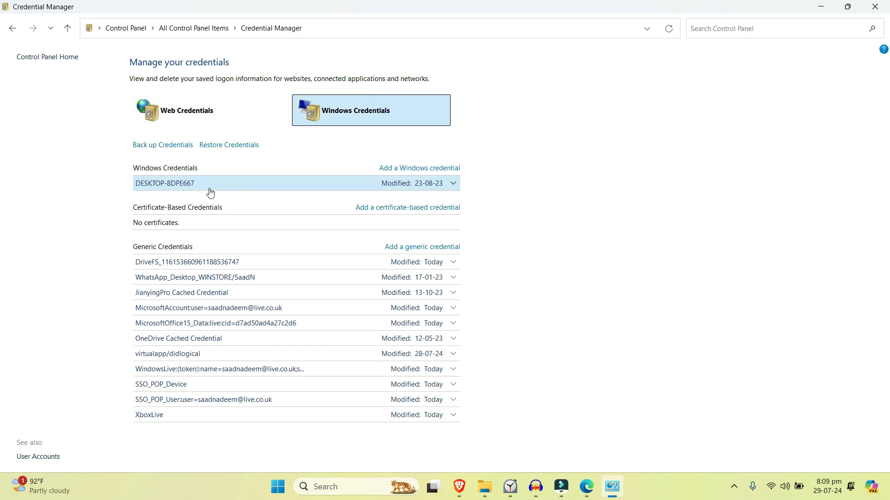
pyautogui.click(452, 182)
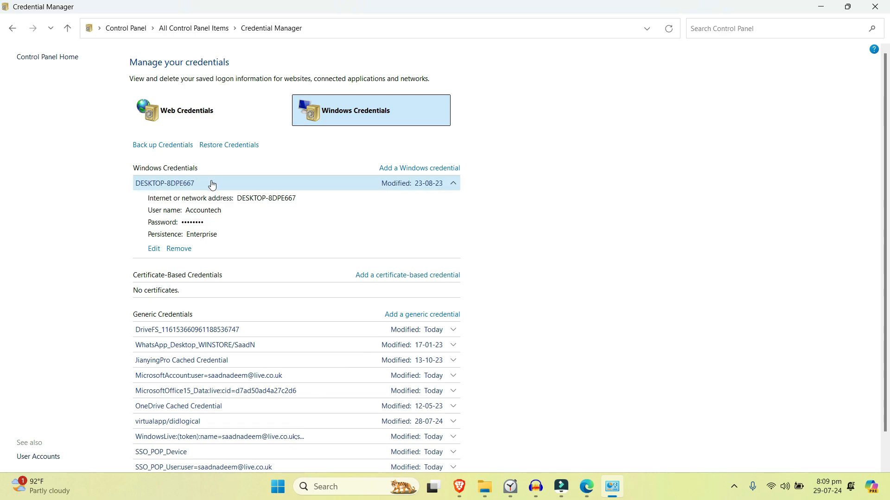
pyautogui.moveTo(192, 190)
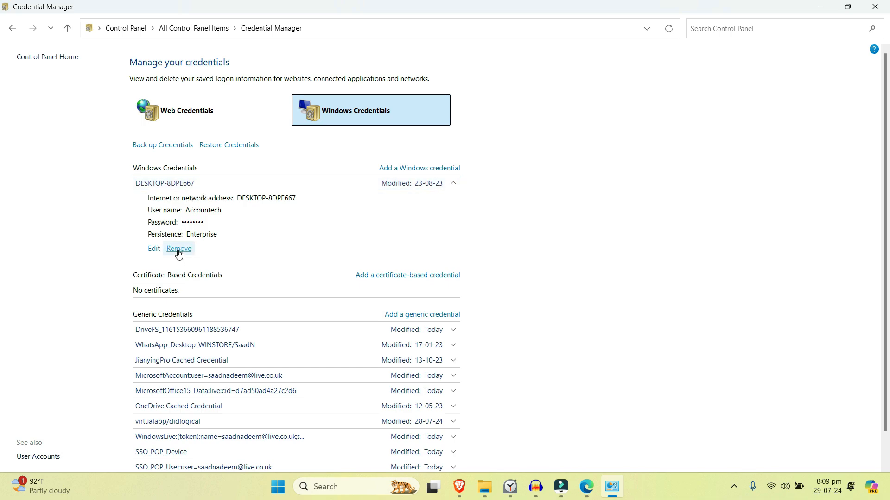
pyautogui.click(178, 248)
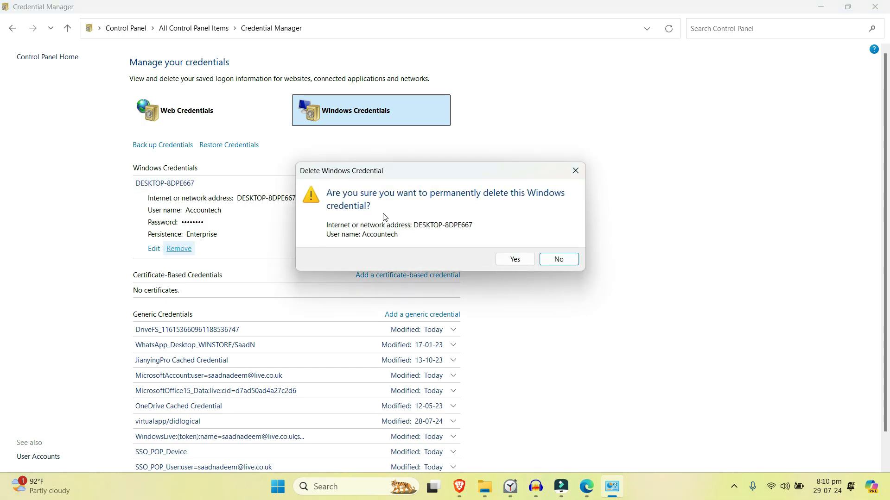
pyautogui.moveTo(514, 260)
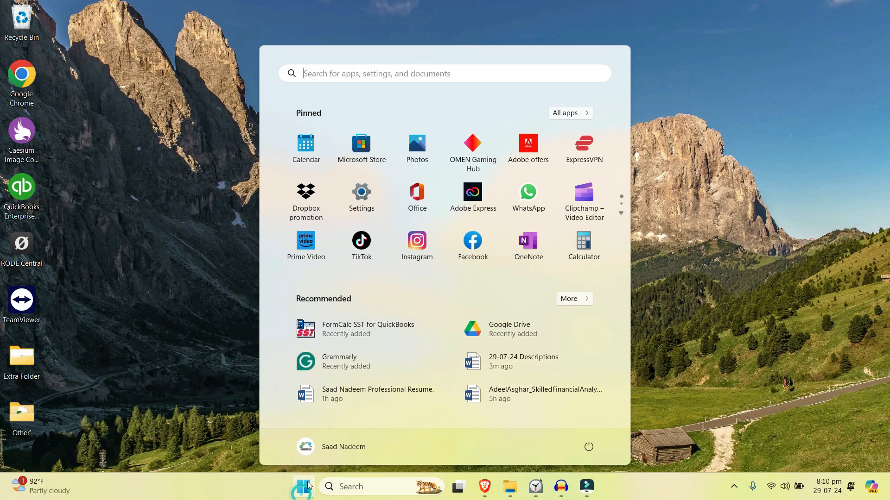
# Enable 'Show hidden files, folders, and drives' in File Explorer Options from Start search
pyautogui.write('file explorer')
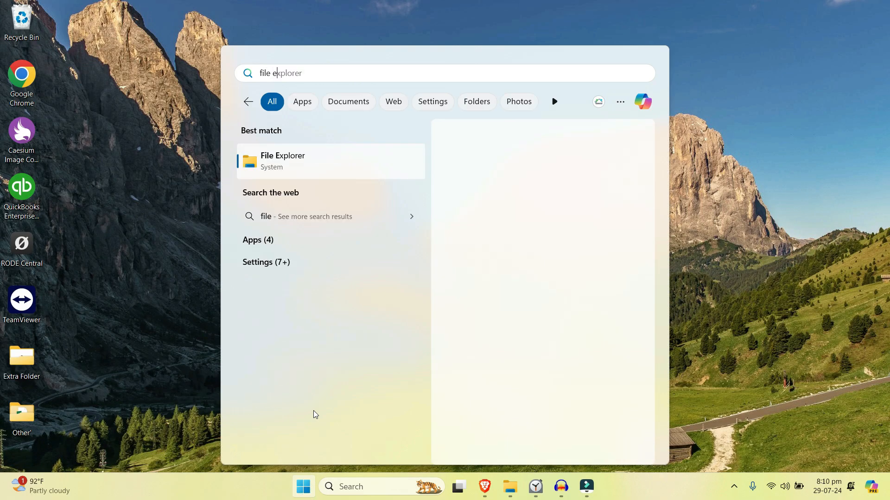
pyautogui.write('File Explorer Options')
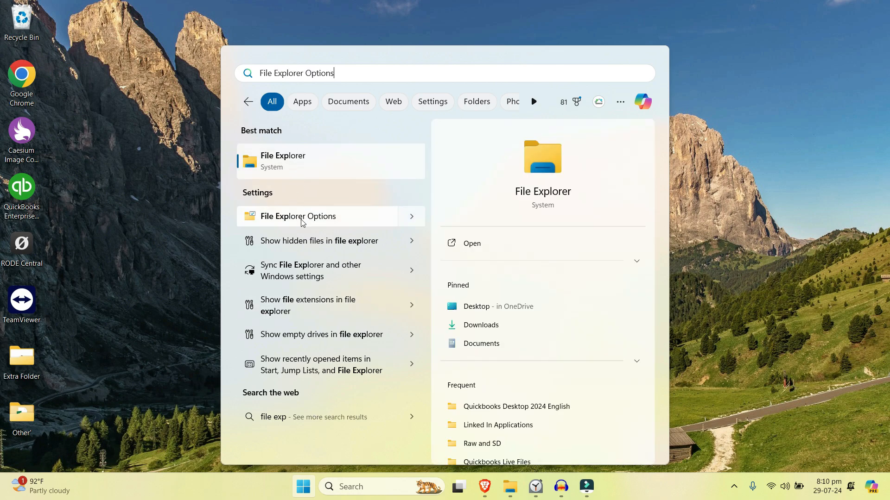
pyautogui.click(298, 216)
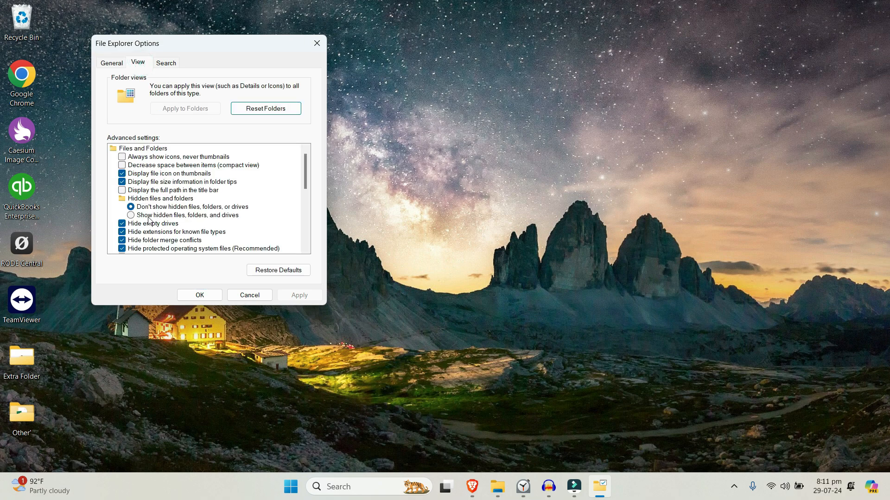
pyautogui.click(131, 215)
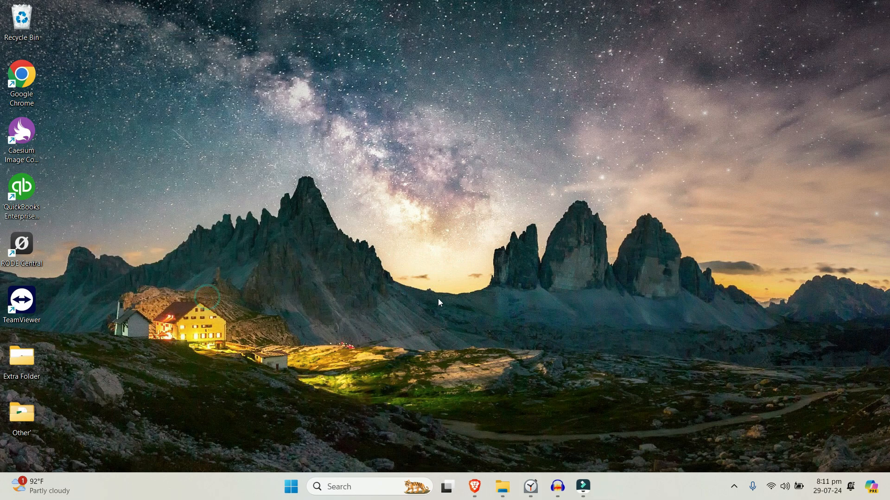
# Open File Explorer from Start search and open the Windows (C:) drive
pyautogui.click(290, 487)
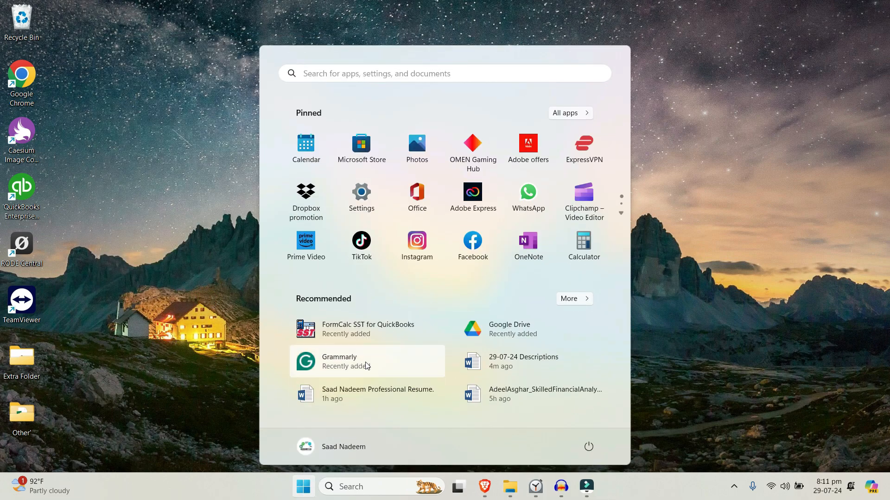
pyautogui.write('file')
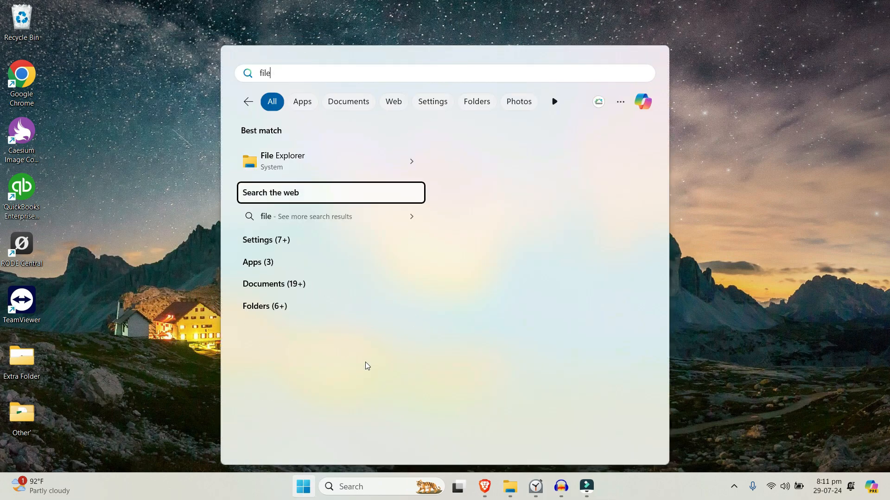
pyautogui.click(282, 161)
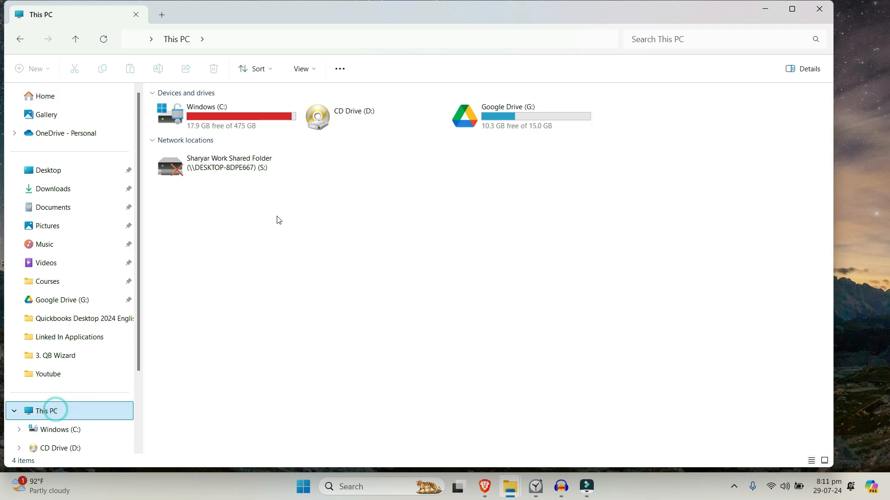
pyautogui.doubleClick(205, 114)
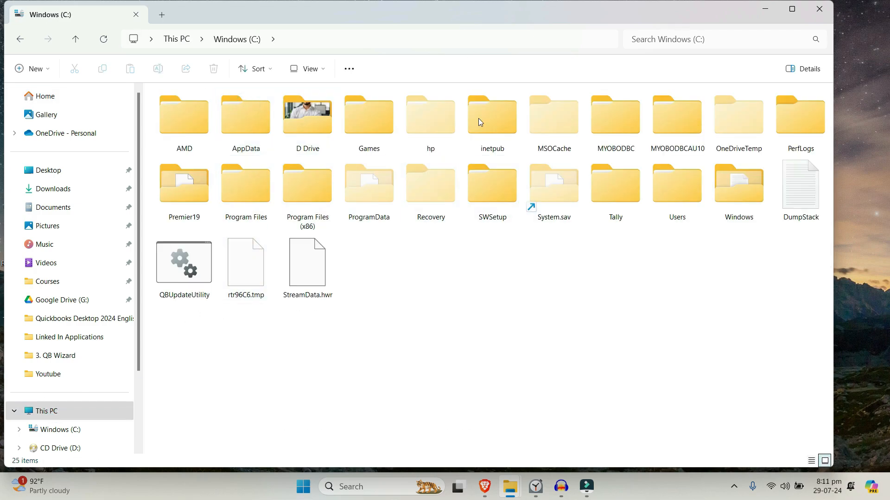
# Browse into the user's AppData\Local folder and select the Packages folder
pyautogui.click(677, 185)
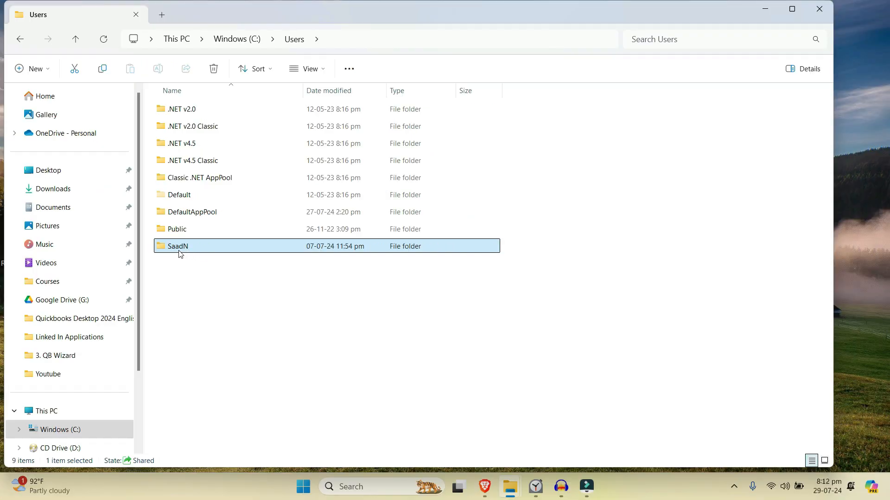
pyautogui.doubleClick(178, 245)
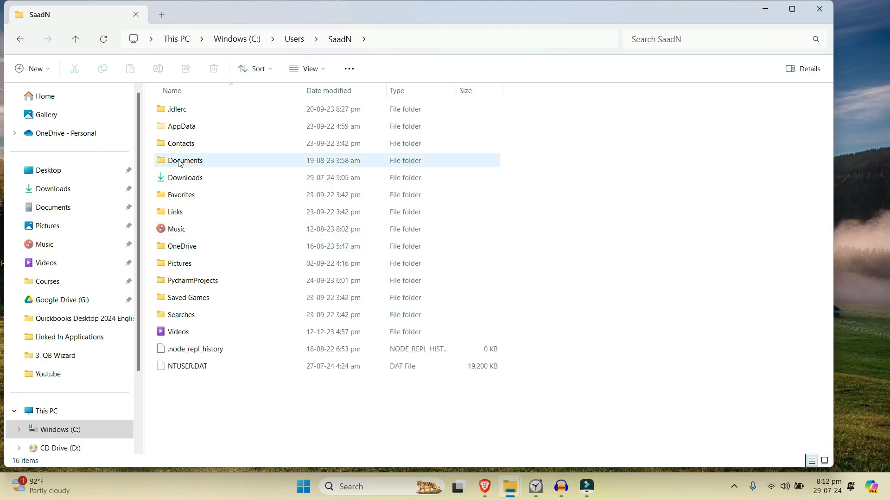
pyautogui.doubleClick(180, 126)
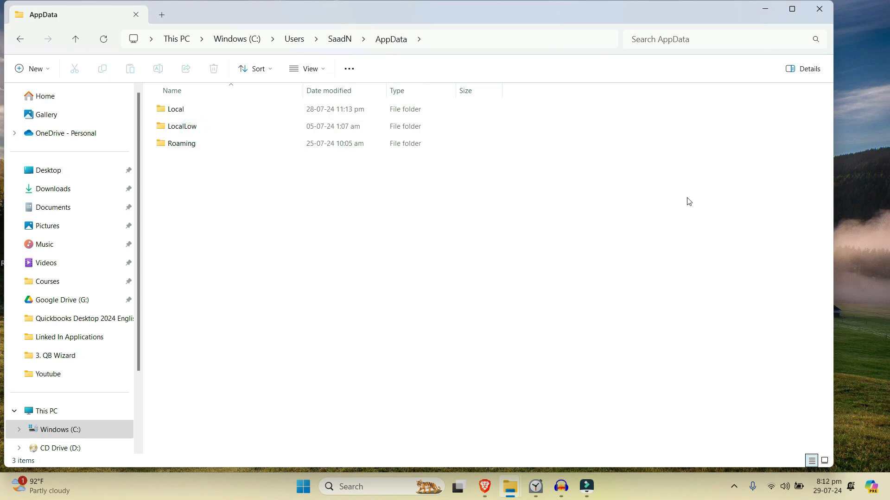
pyautogui.doubleClick(175, 109)
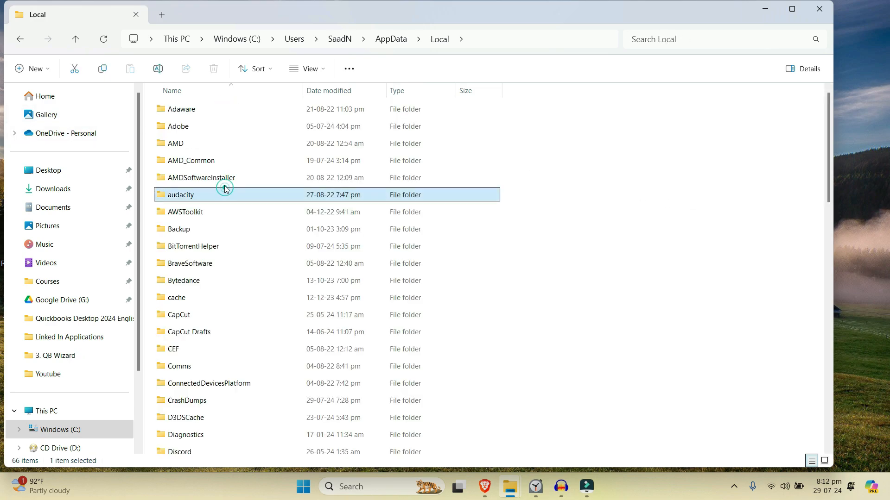
pyautogui.scroll(-3)
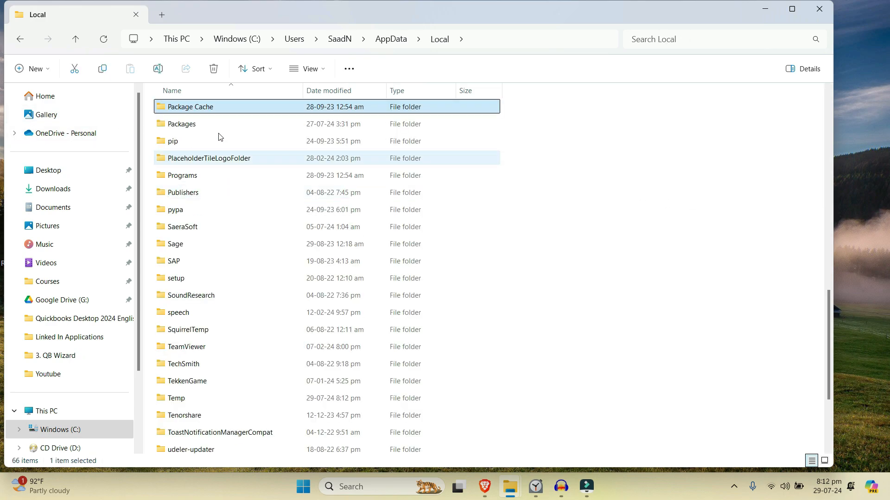
pyautogui.click(181, 123)
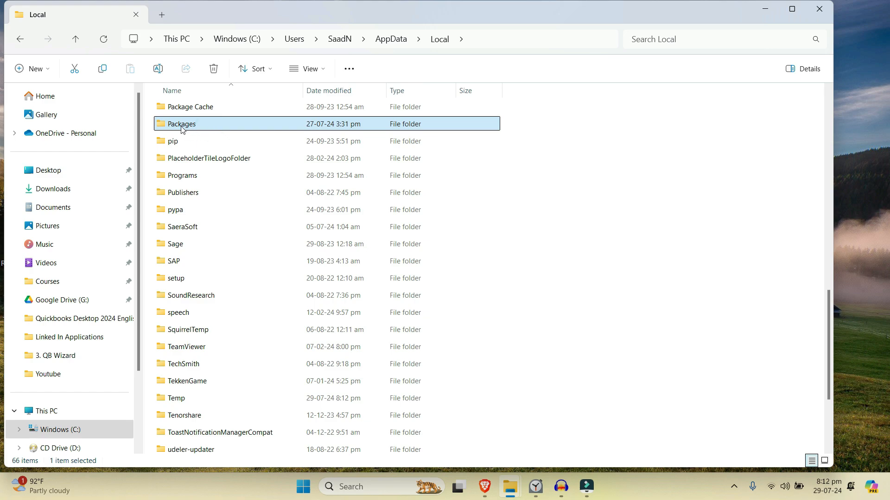
pyautogui.moveTo(204, 128)
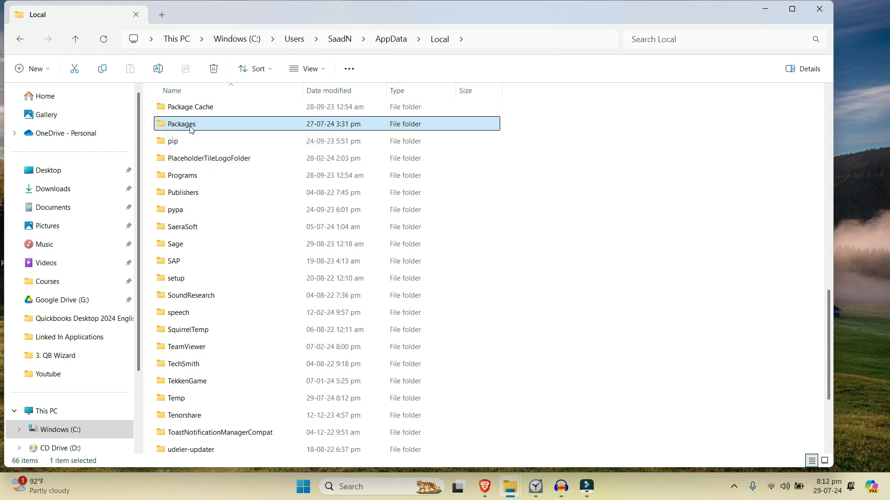
# Open Packages and search it for 'MicrosoftAAD', which returns no items
pyautogui.doubleClick(182, 123)
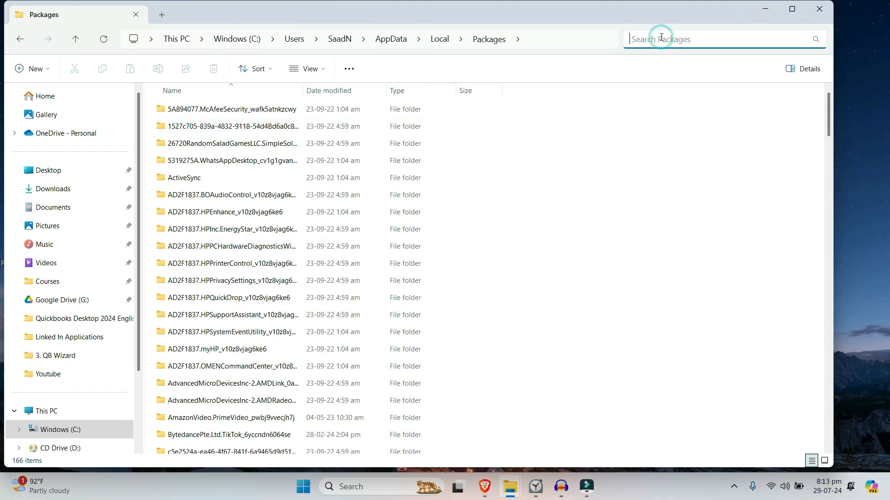
pyautogui.write('Microsoft')
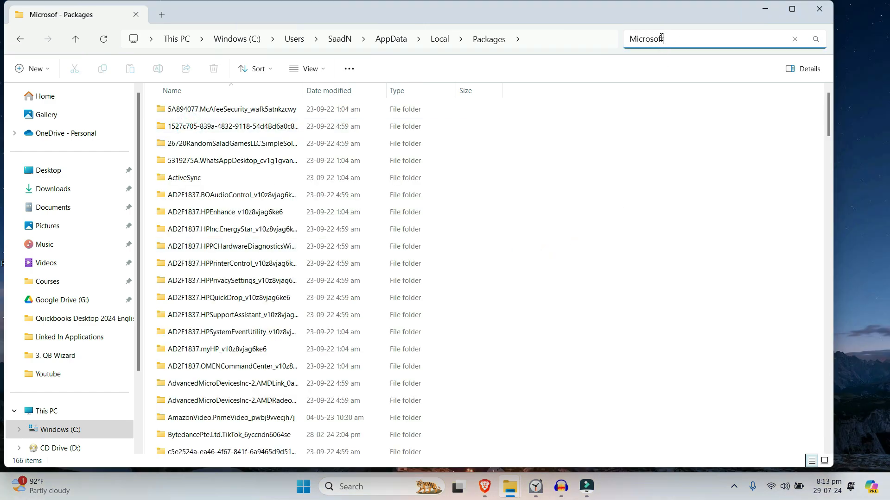
pyautogui.write('AAD')
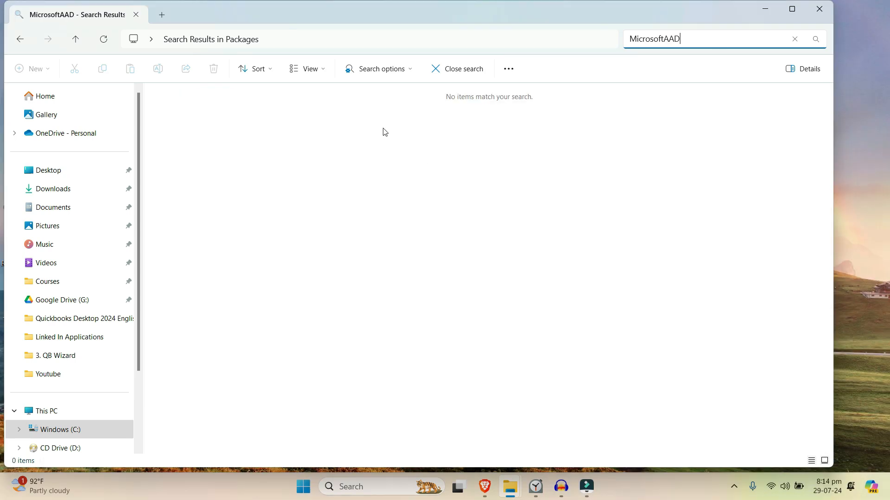
pyautogui.moveTo(641, 55)
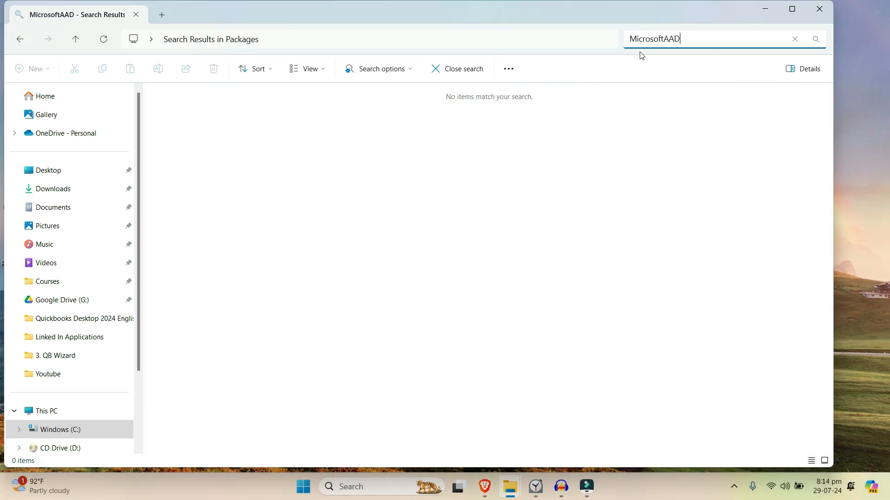
pyautogui.moveTo(277, 103)
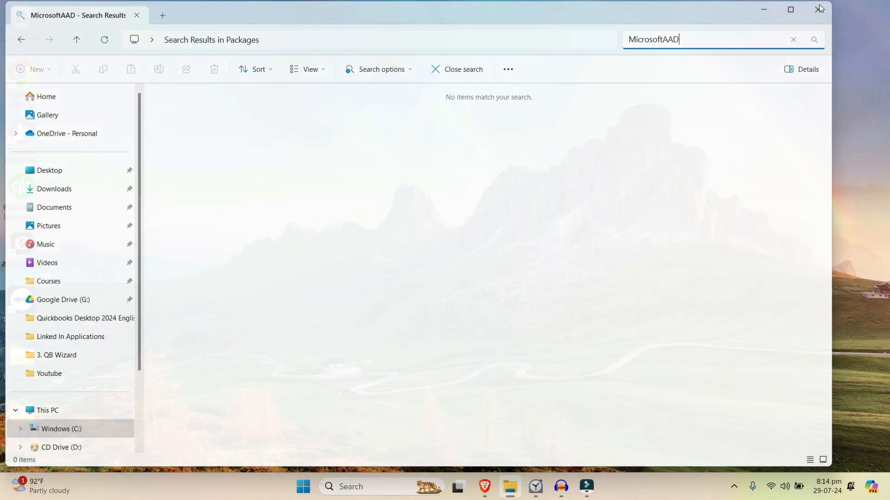
# Close Explorer and set File Explorer Options to 'Don't show hidden files, folders, or drives'
pyautogui.click(819, 9)
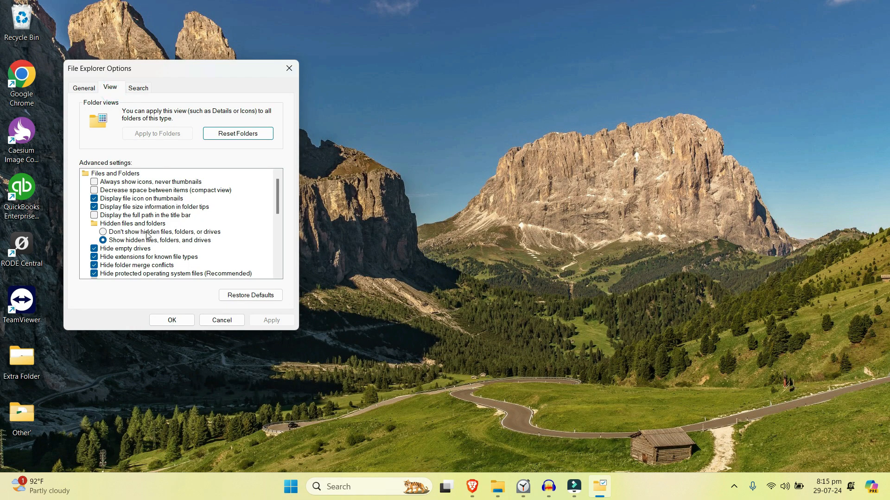
pyautogui.click(103, 232)
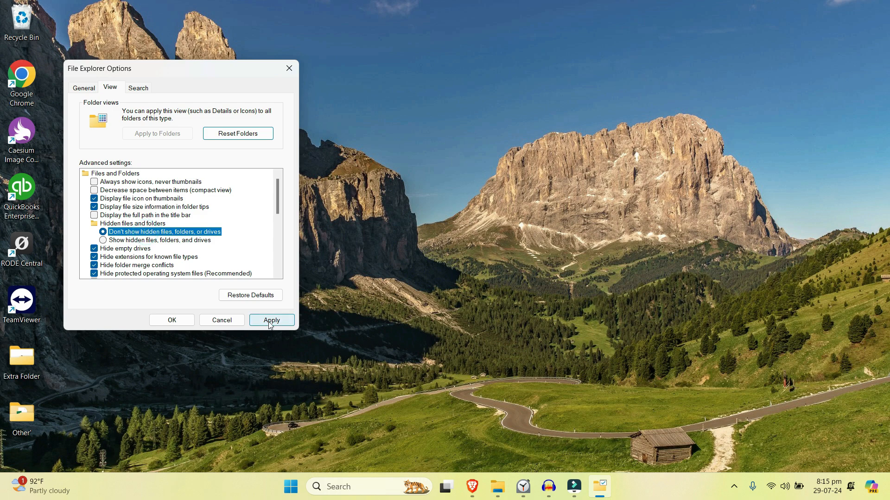
pyautogui.click(271, 320)
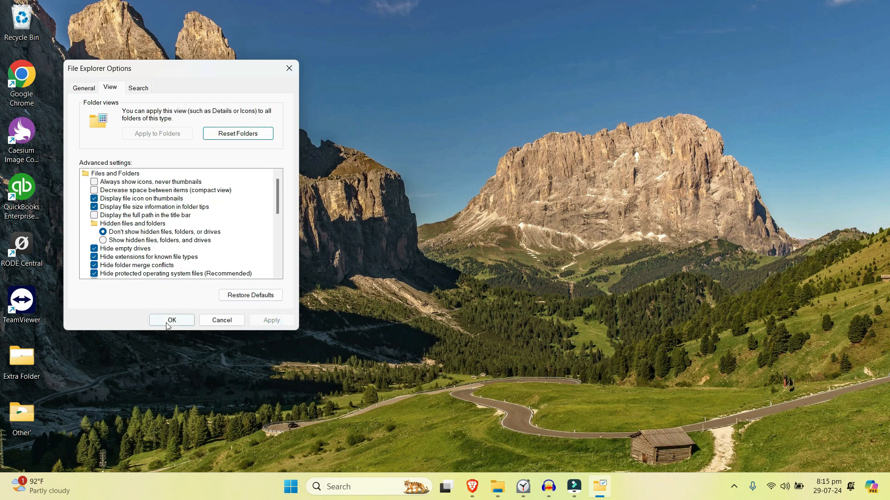
pyautogui.click(171, 320)
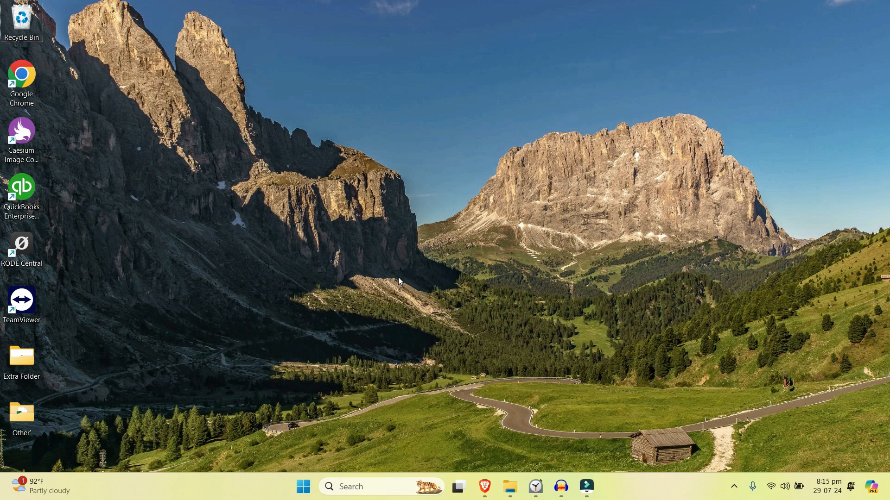
pyautogui.moveTo(399, 275)
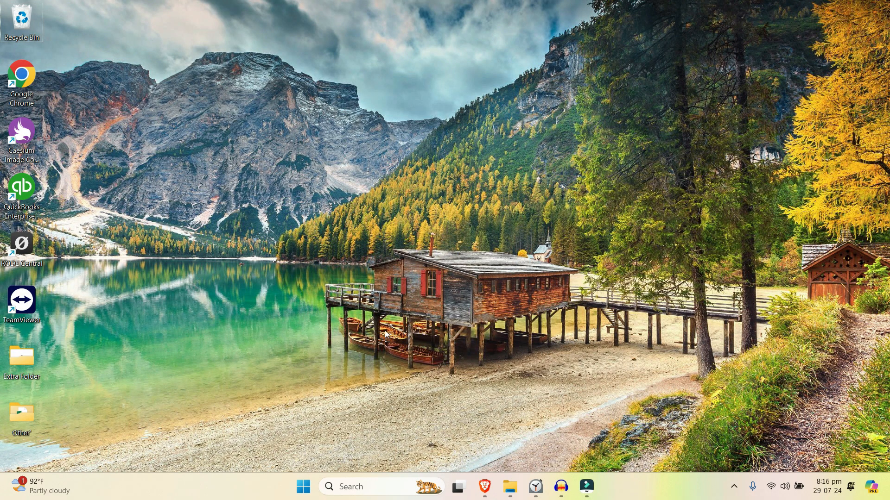
pyautogui.moveTo(402, 237)
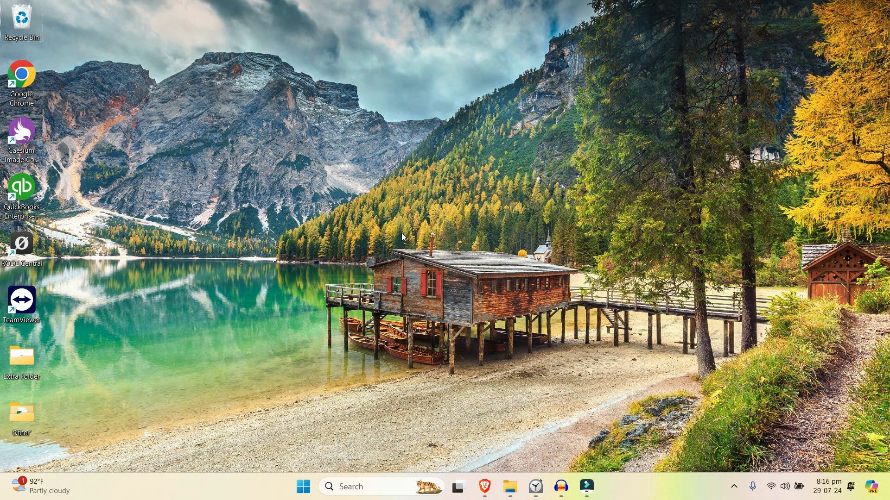